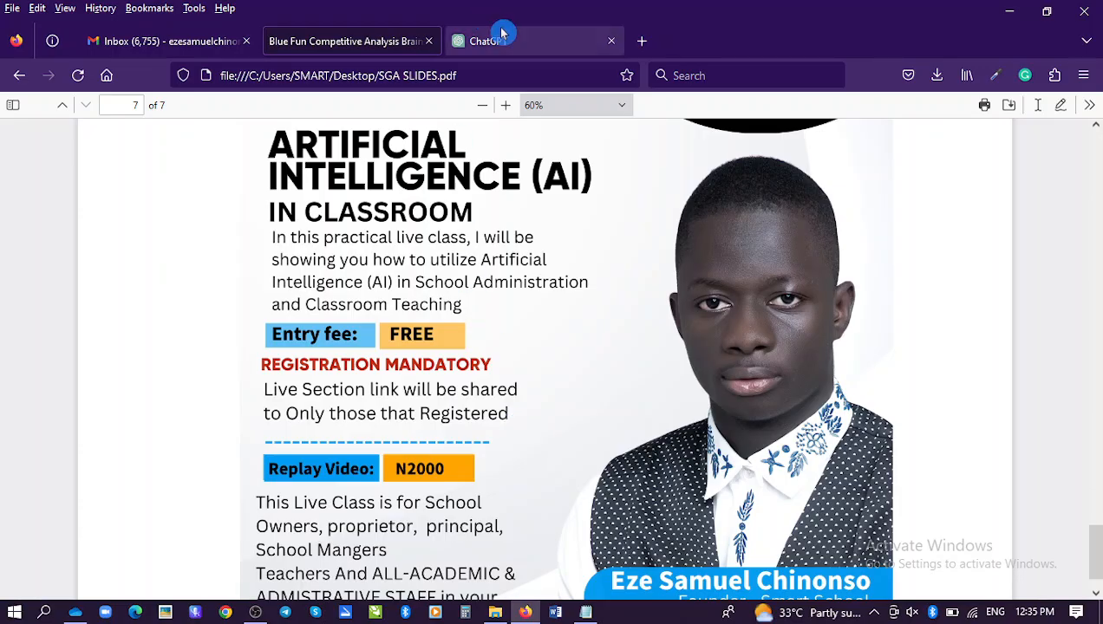
- Switch to the ChatGPT tab and select its chat.openai.com address in the URL bar
click(510, 40)
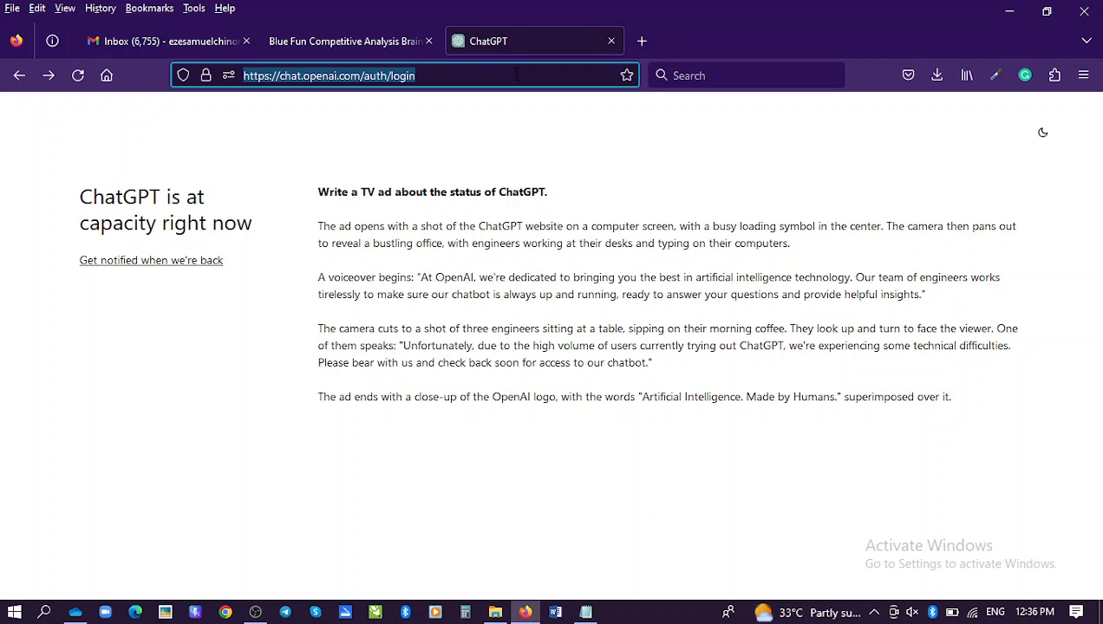
click(430, 76)
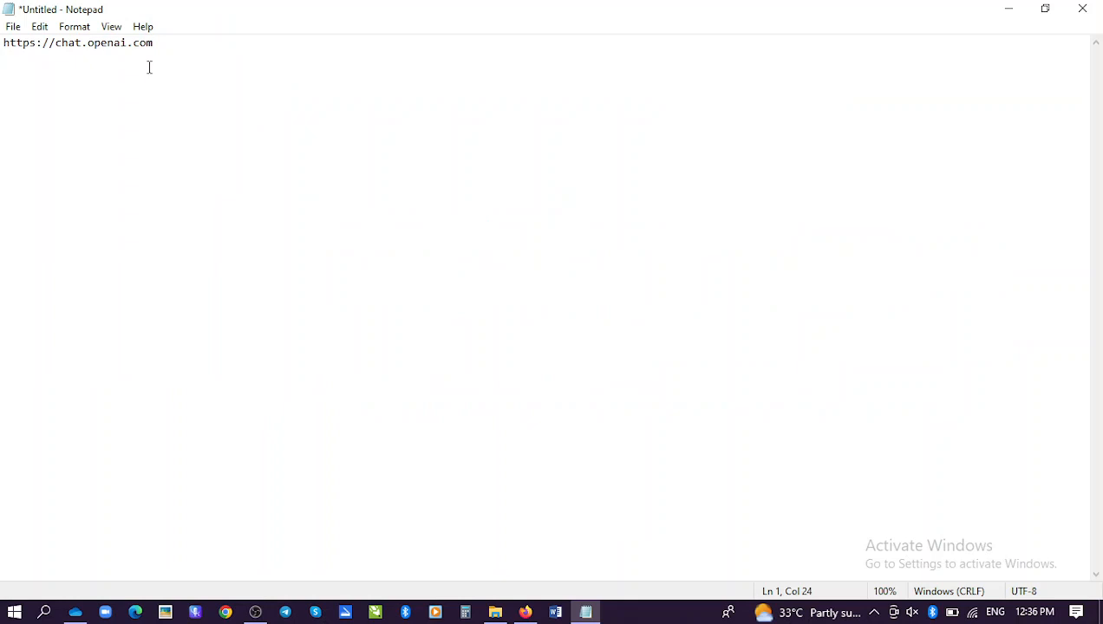
triple_click(76, 41)
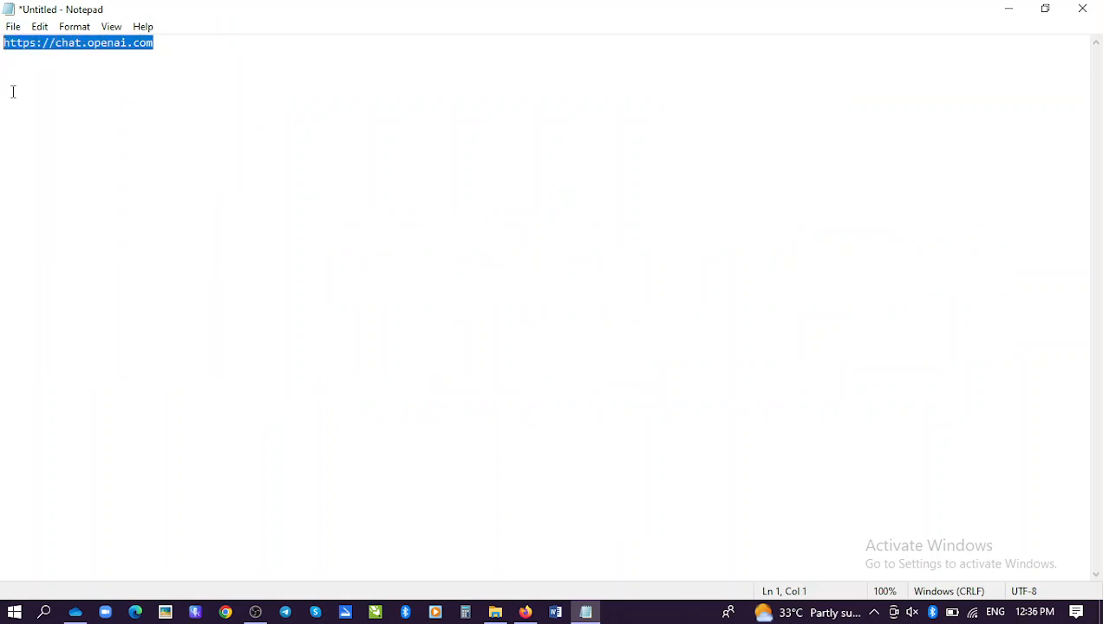
mouse_move(24, 76)
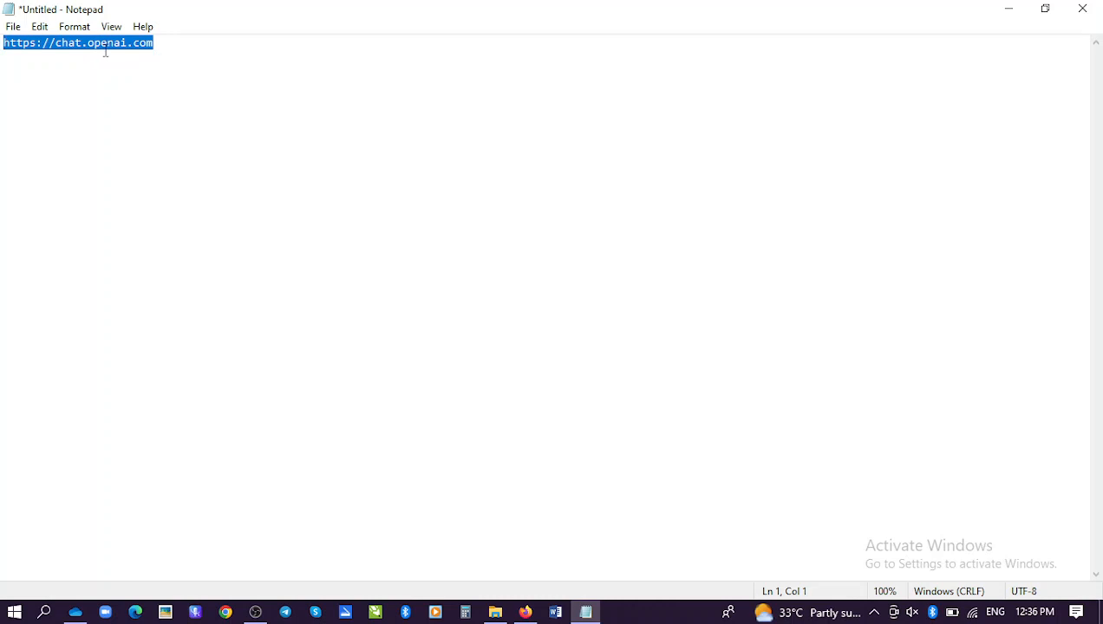
mouse_move(167, 93)
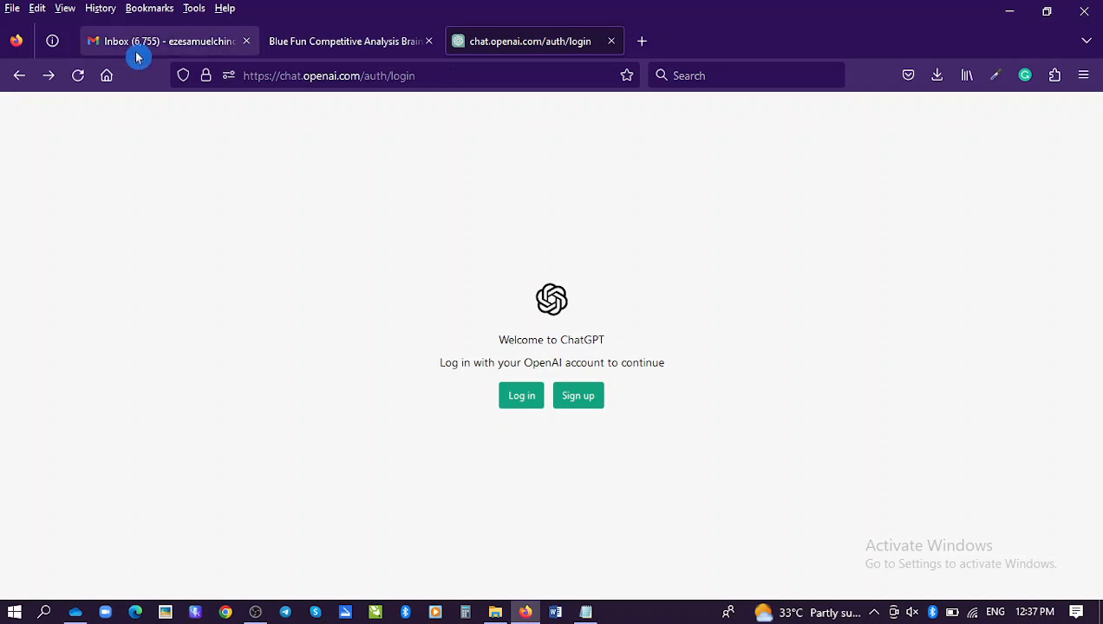
click(170, 40)
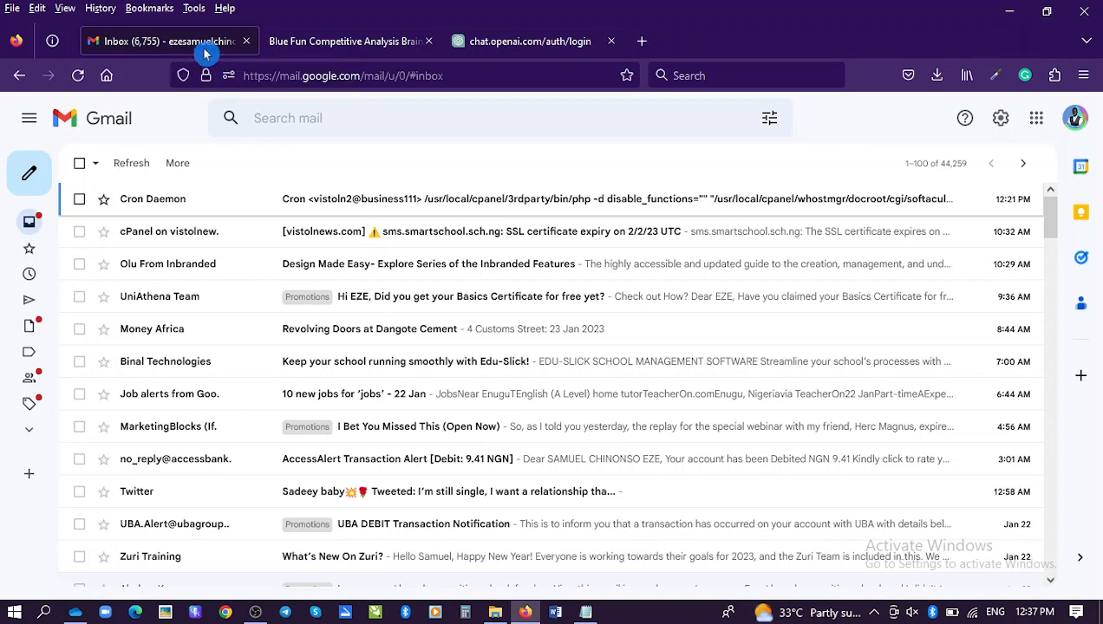
scroll(down, 3)
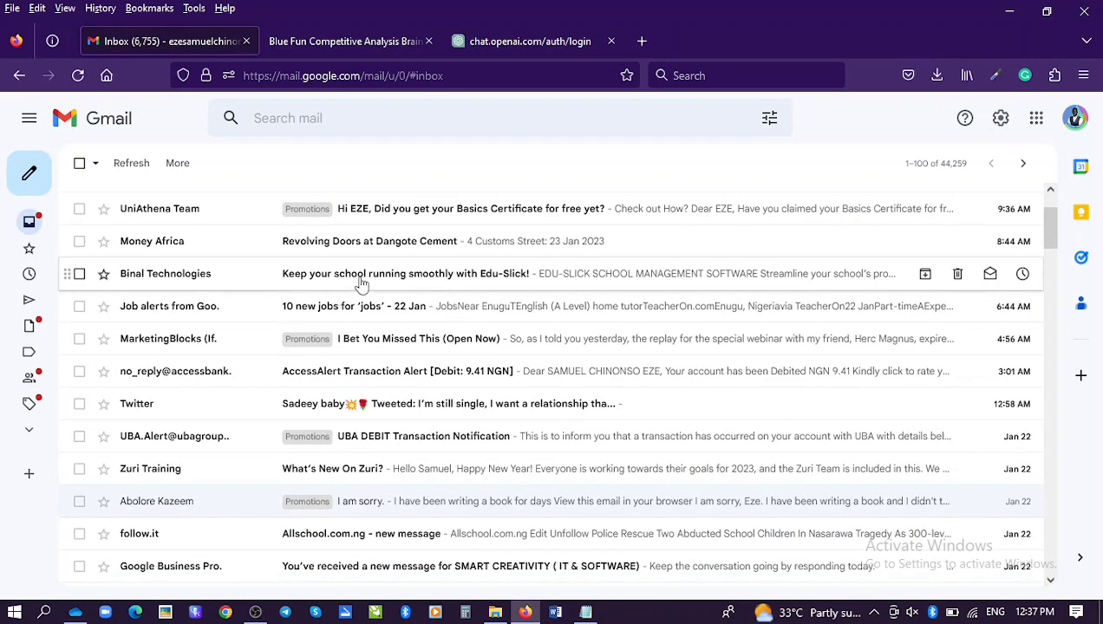
click(530, 41)
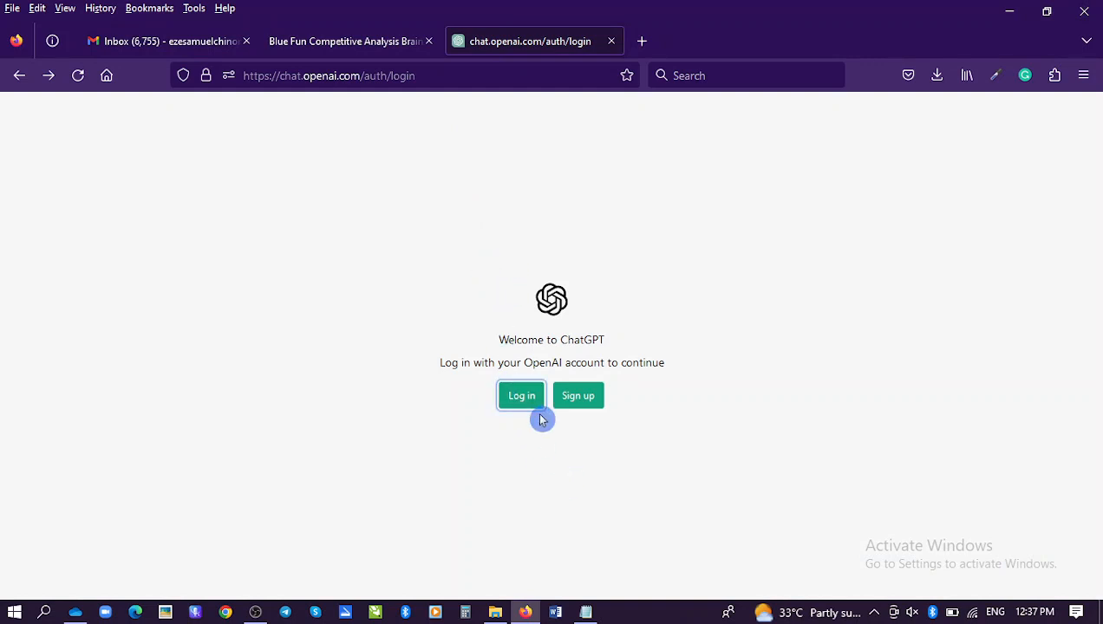
mouse_move(458, 326)
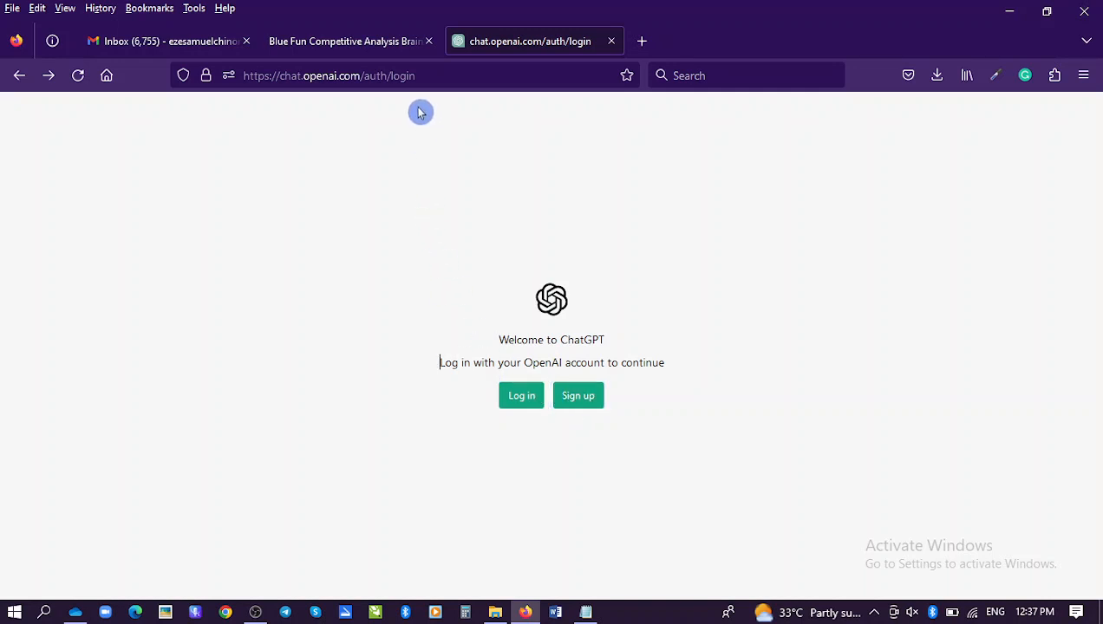
click(77, 74)
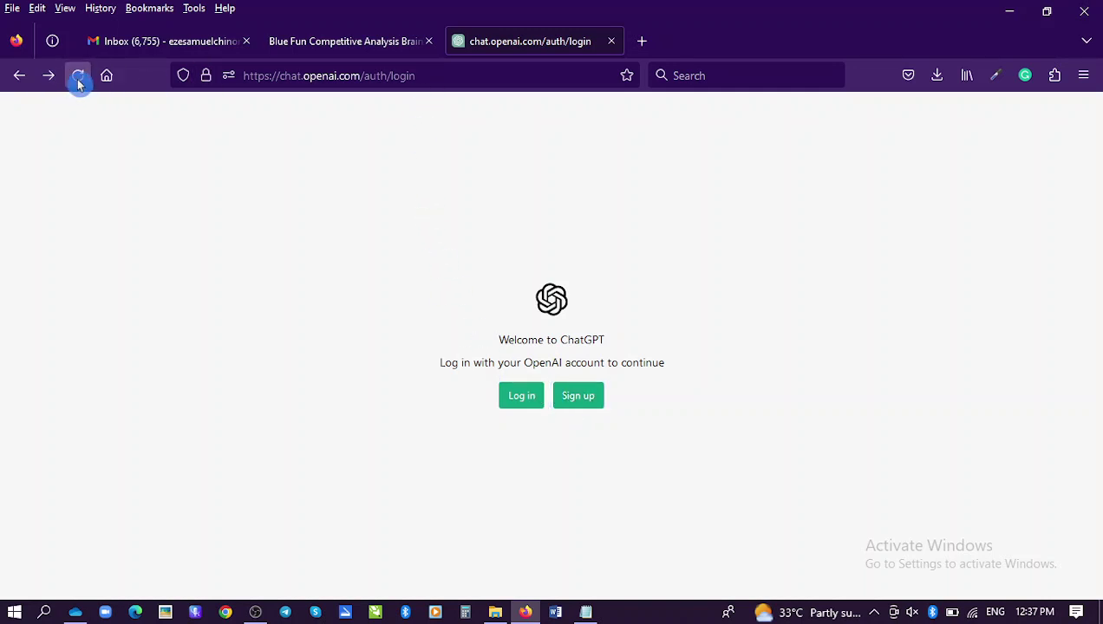
click(76, 73)
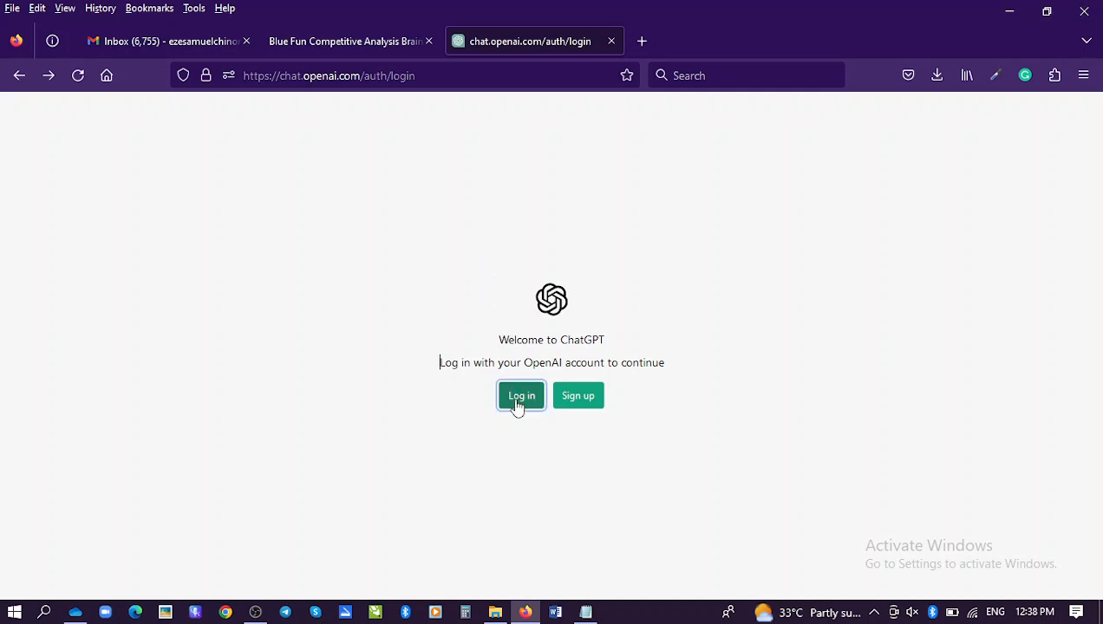
click(521, 396)
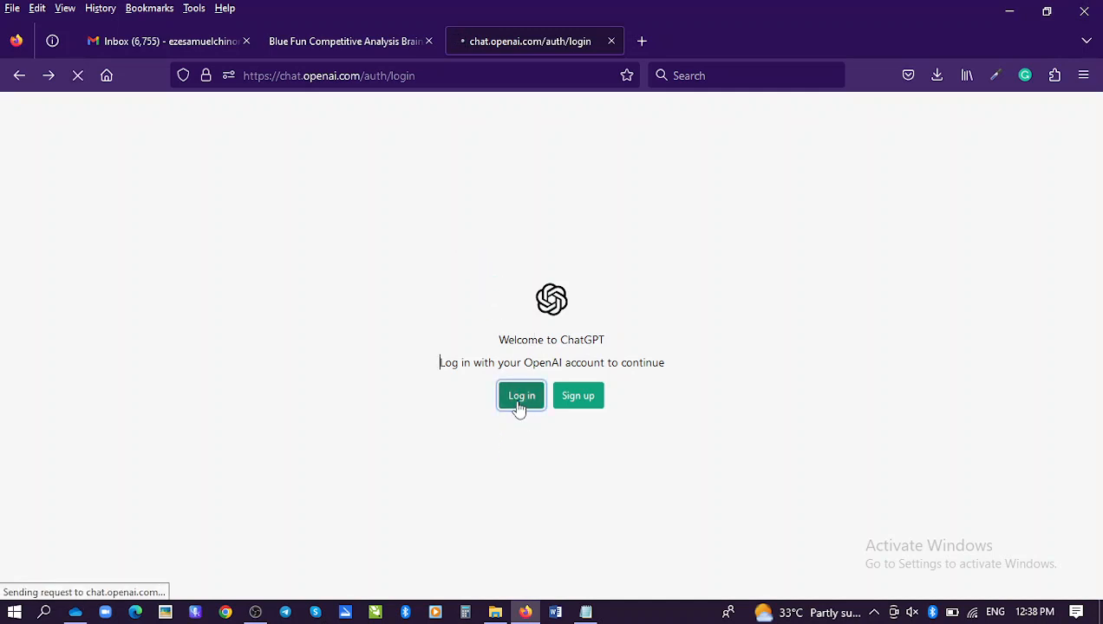
click(520, 395)
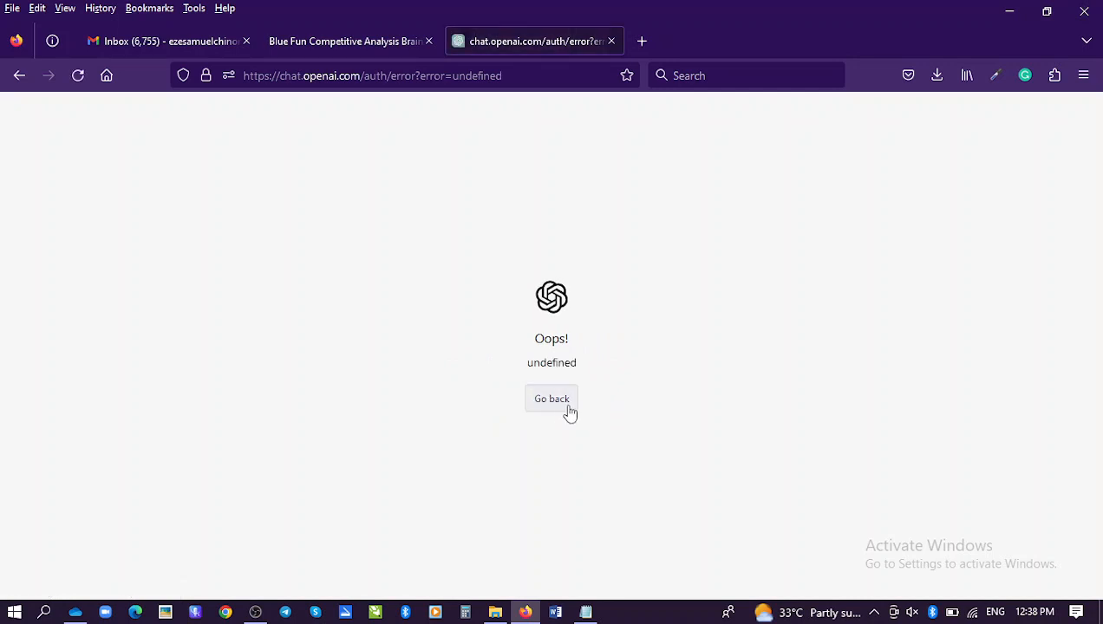
click(551, 399)
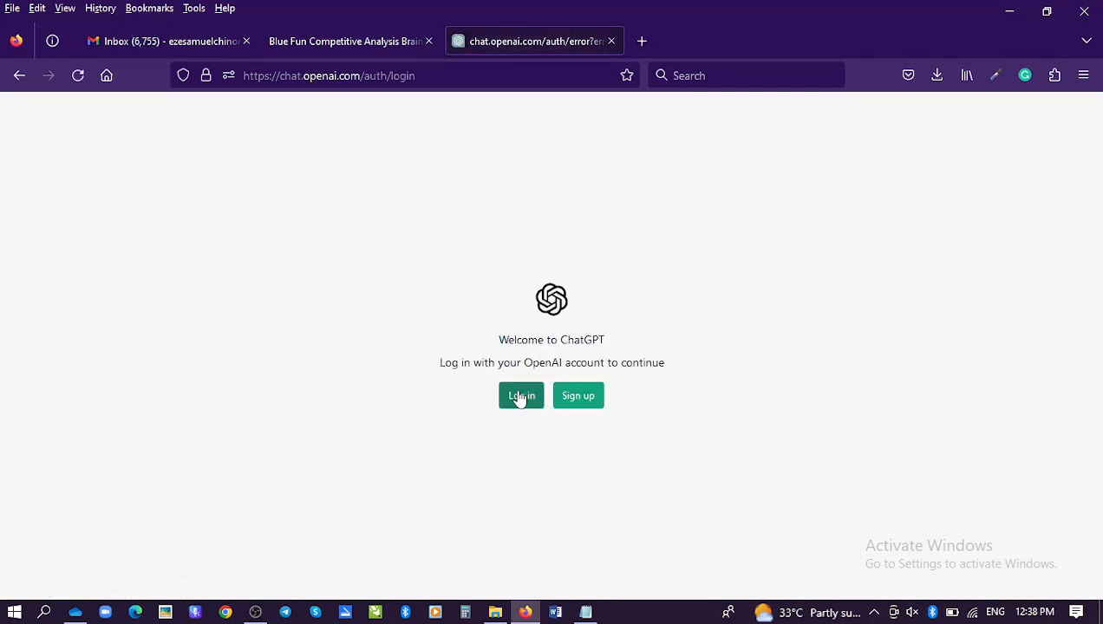
- Start logging in from the Welcome to ChatGPT page to reach the Welcome back form
click(520, 396)
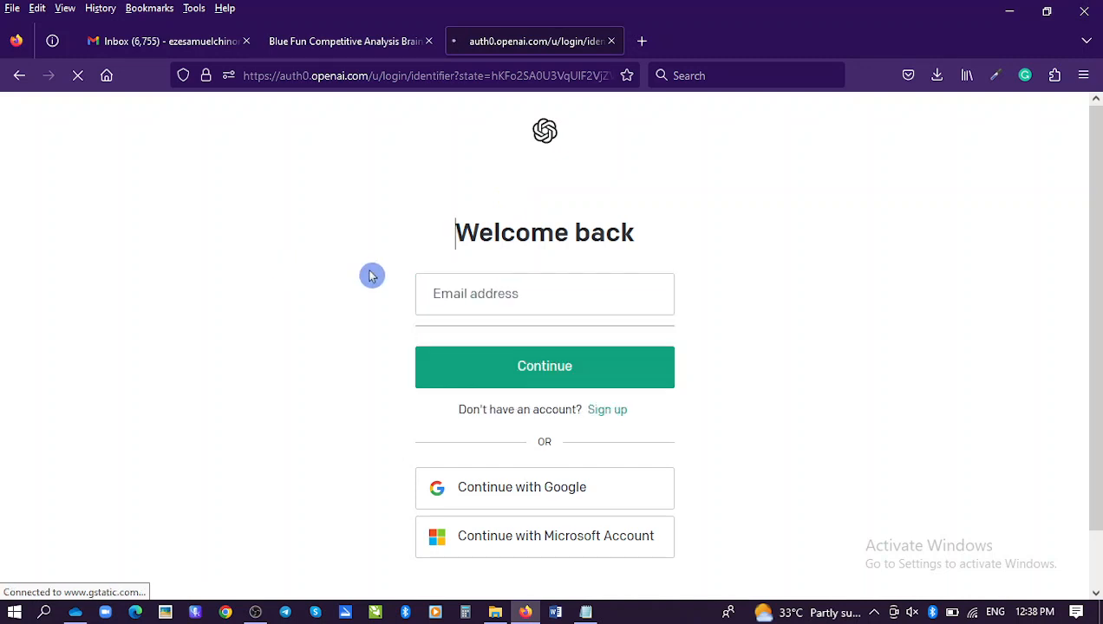
mouse_move(606, 413)
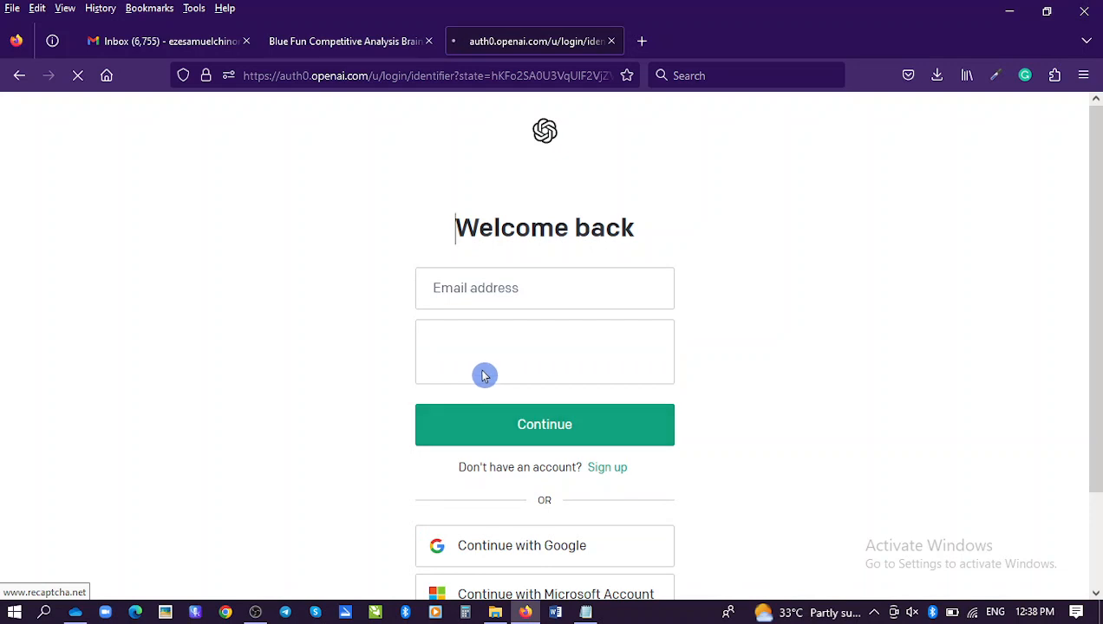
mouse_move(326, 430)
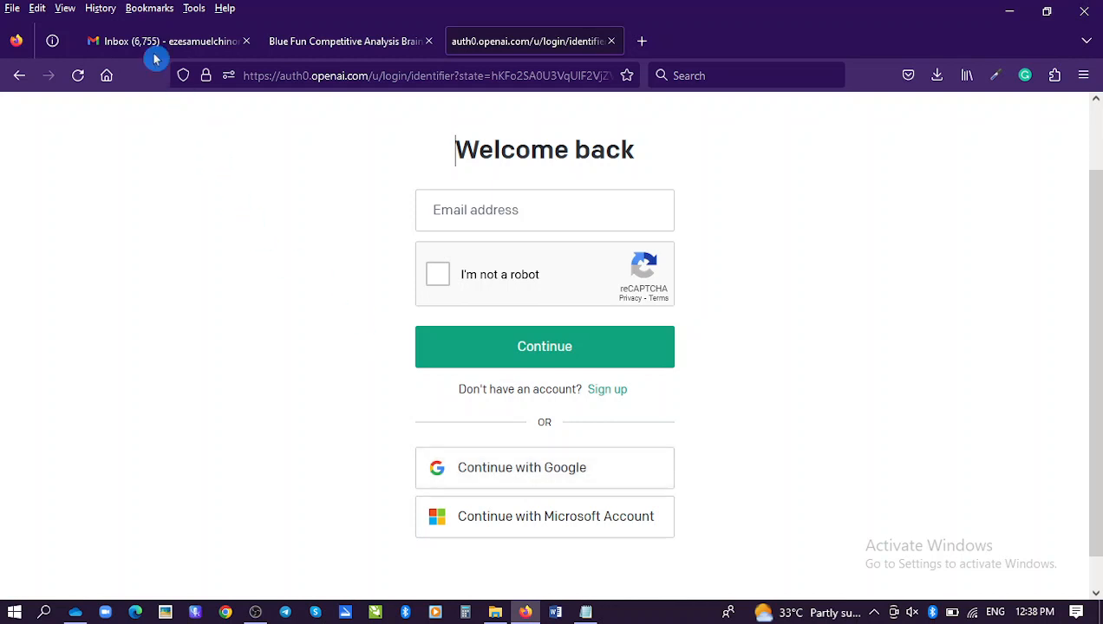
mouse_move(156, 56)
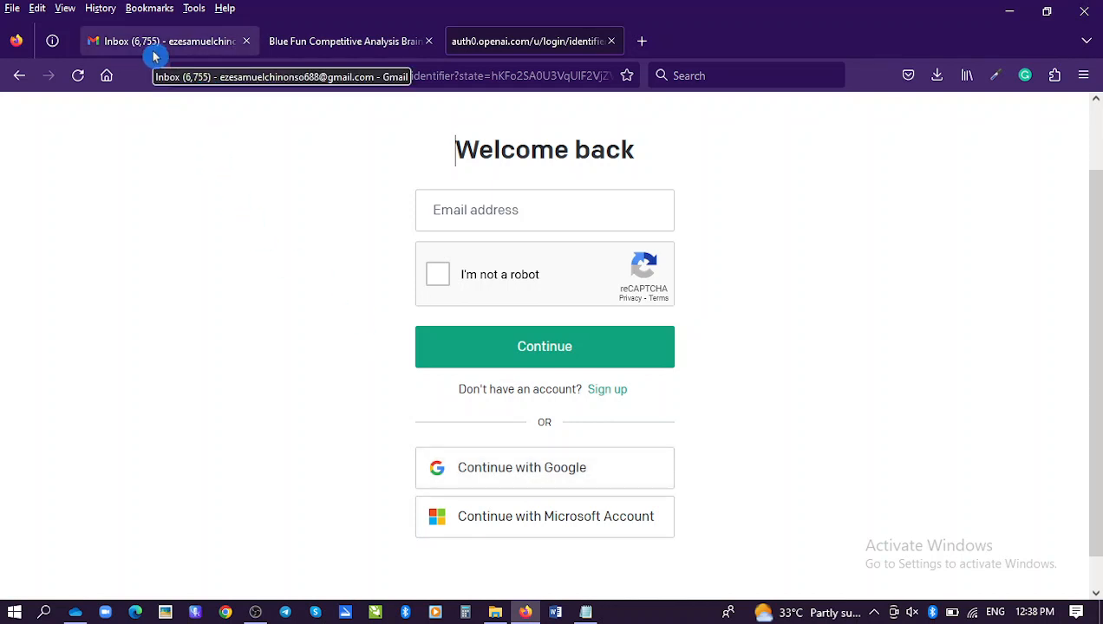
mouse_move(270, 174)
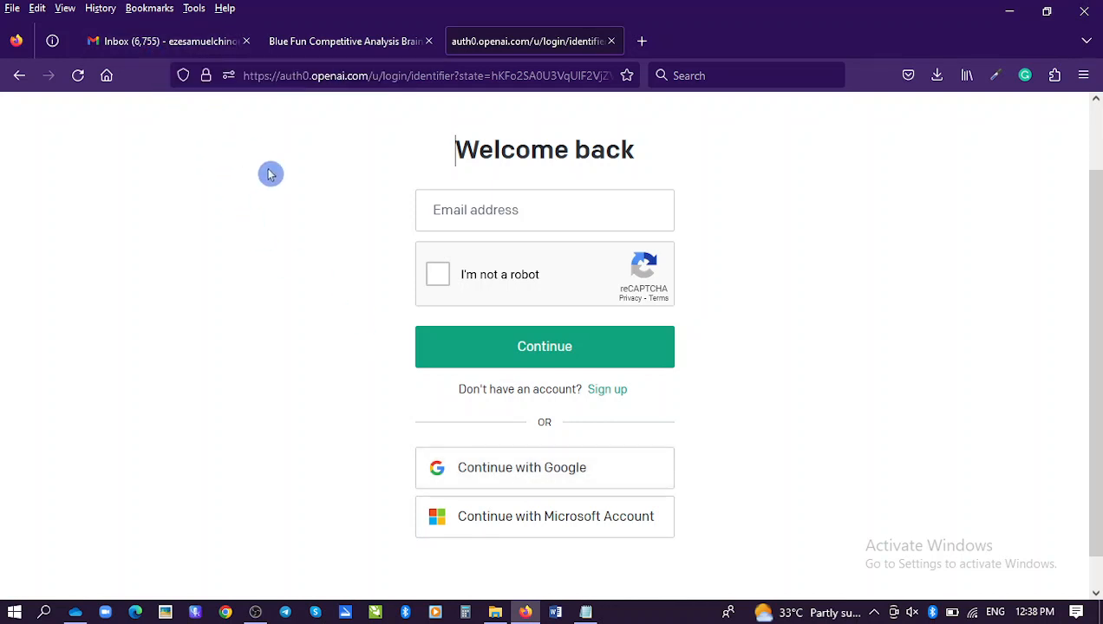
mouse_move(364, 253)
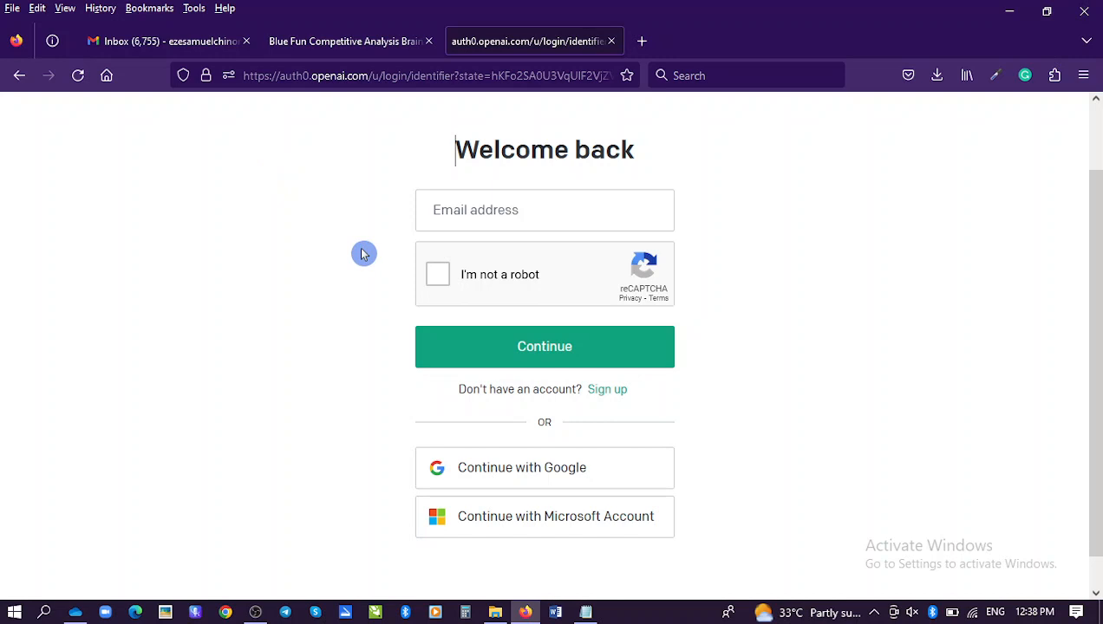
mouse_move(501, 479)
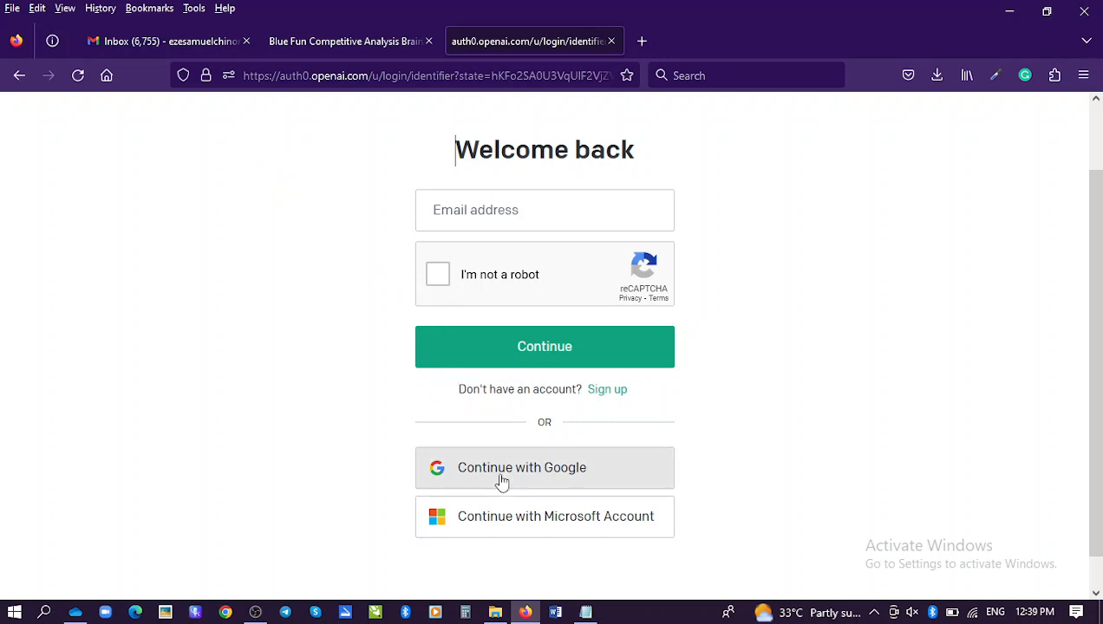
- Sign in with Google and continue to openai.com with the listed Smart Creativity account
click(500, 469)
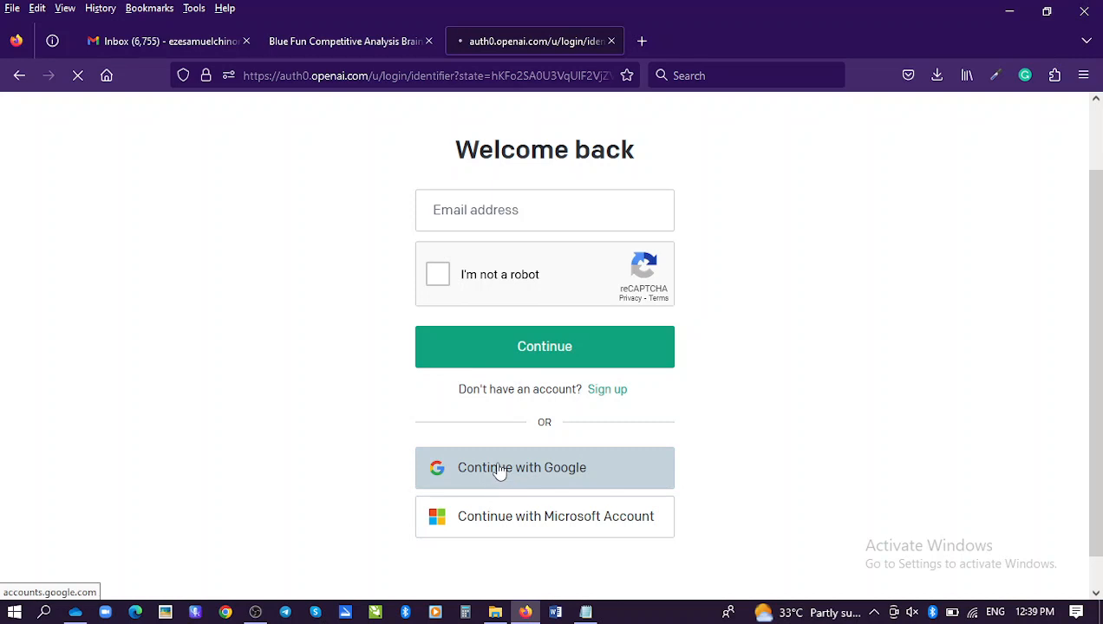
click(501, 469)
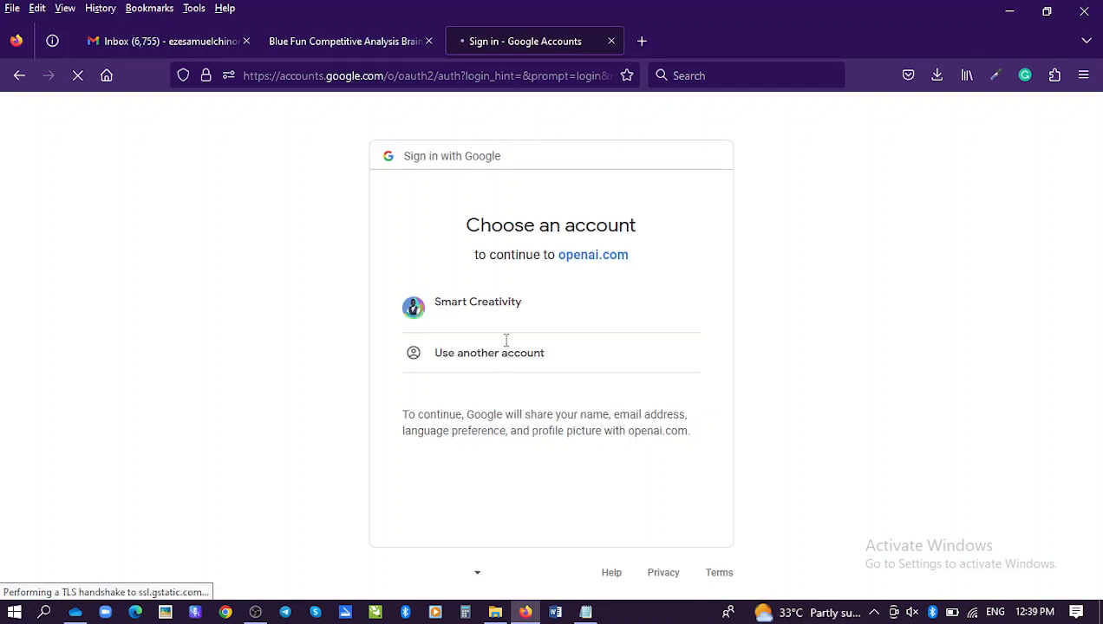
mouse_move(536, 312)
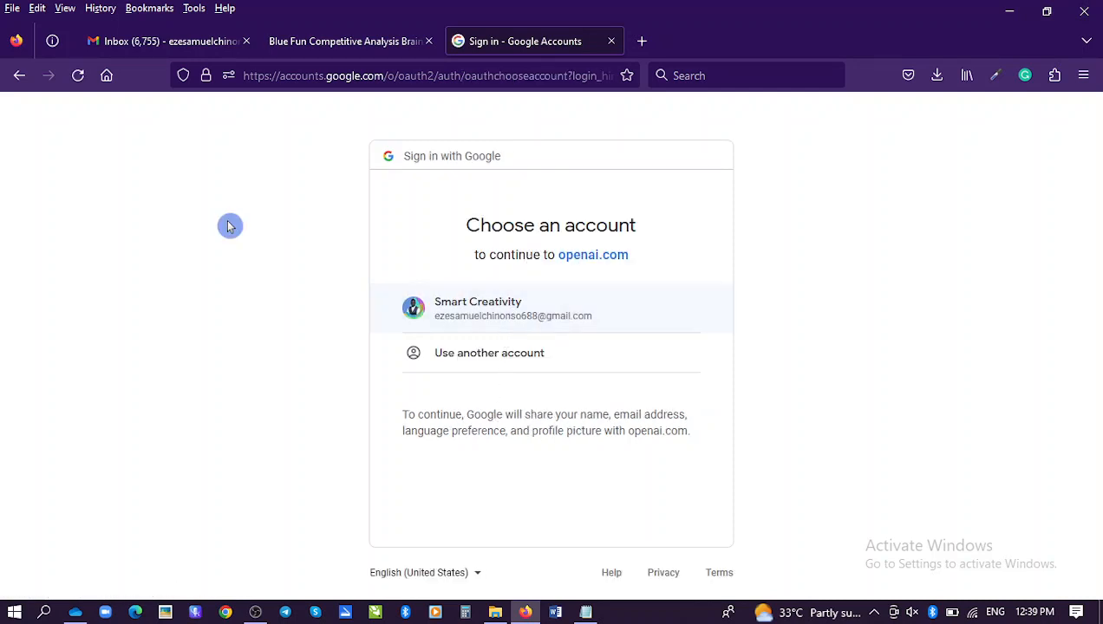
mouse_move(170, 42)
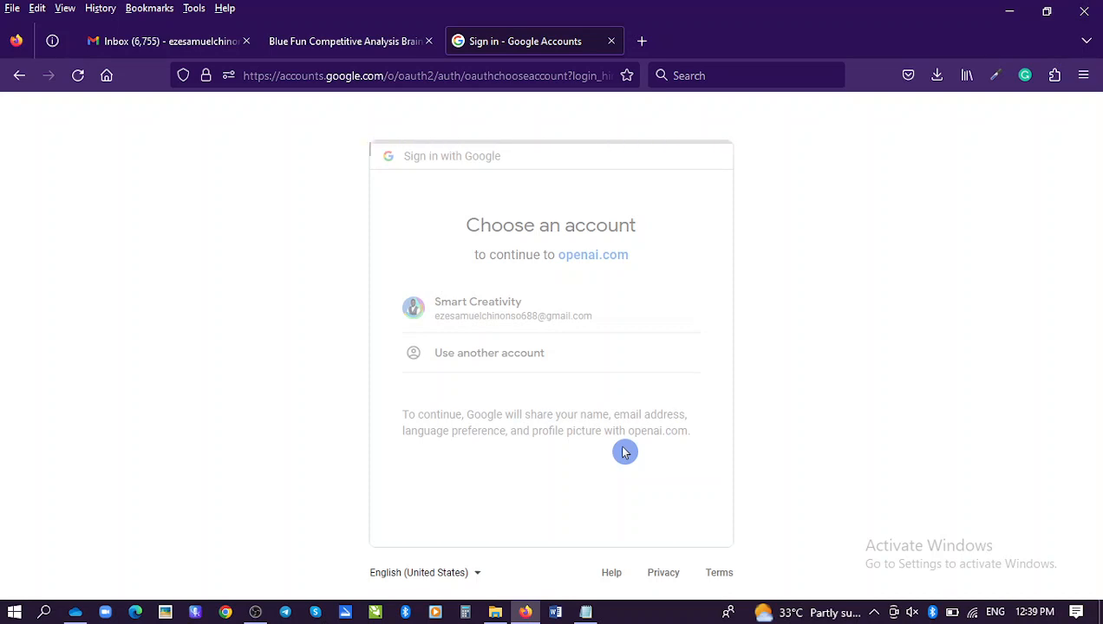
click(513, 309)
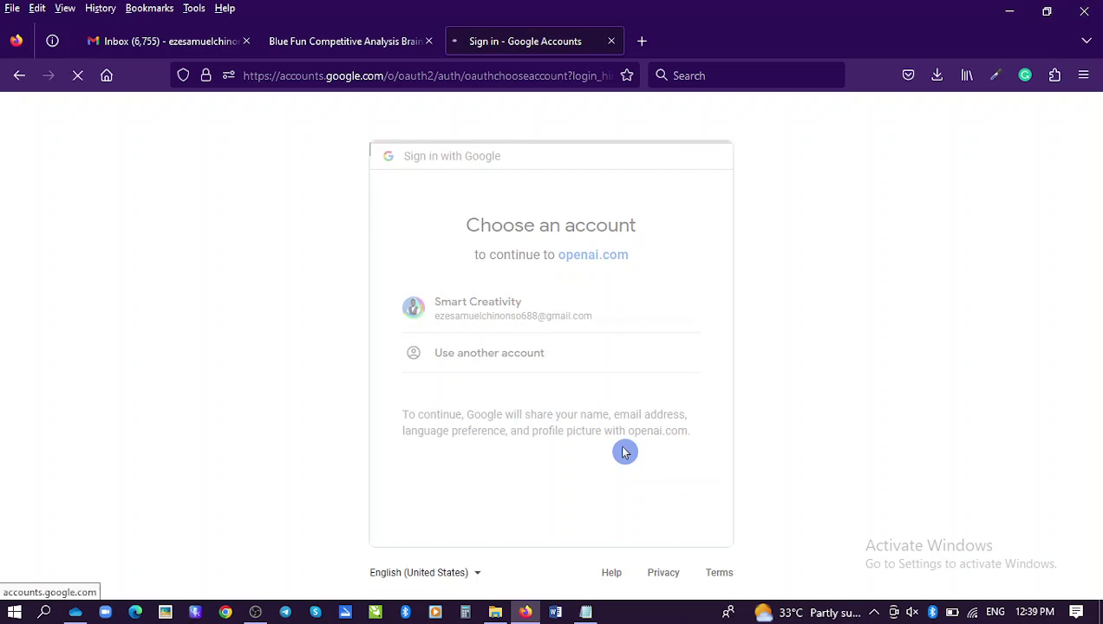
click(514, 309)
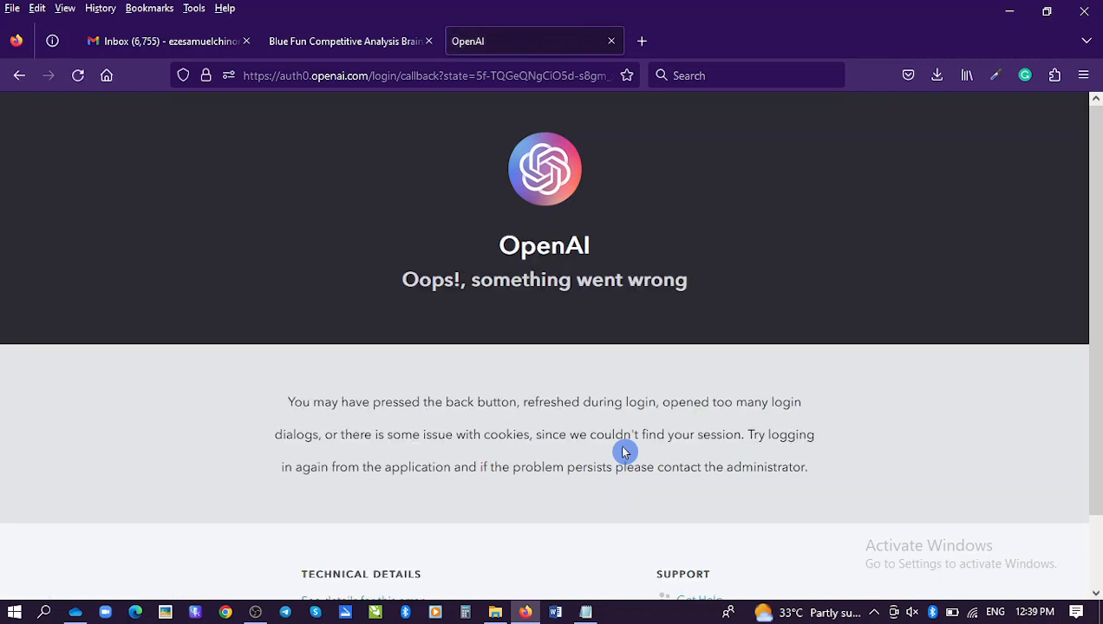
scroll(down, 3)
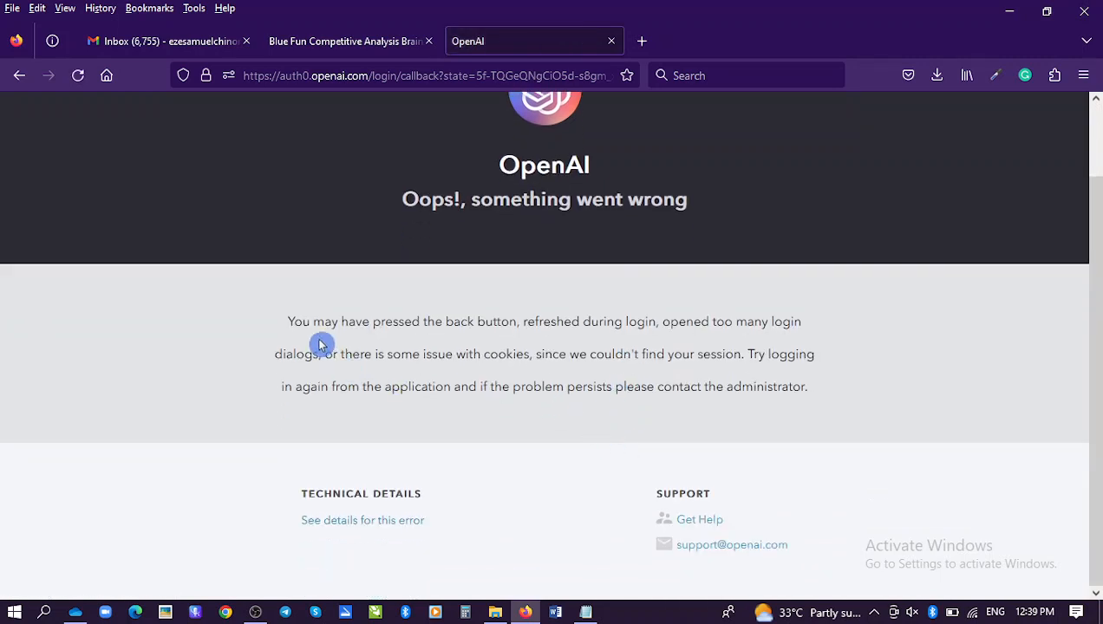
mouse_move(475, 338)
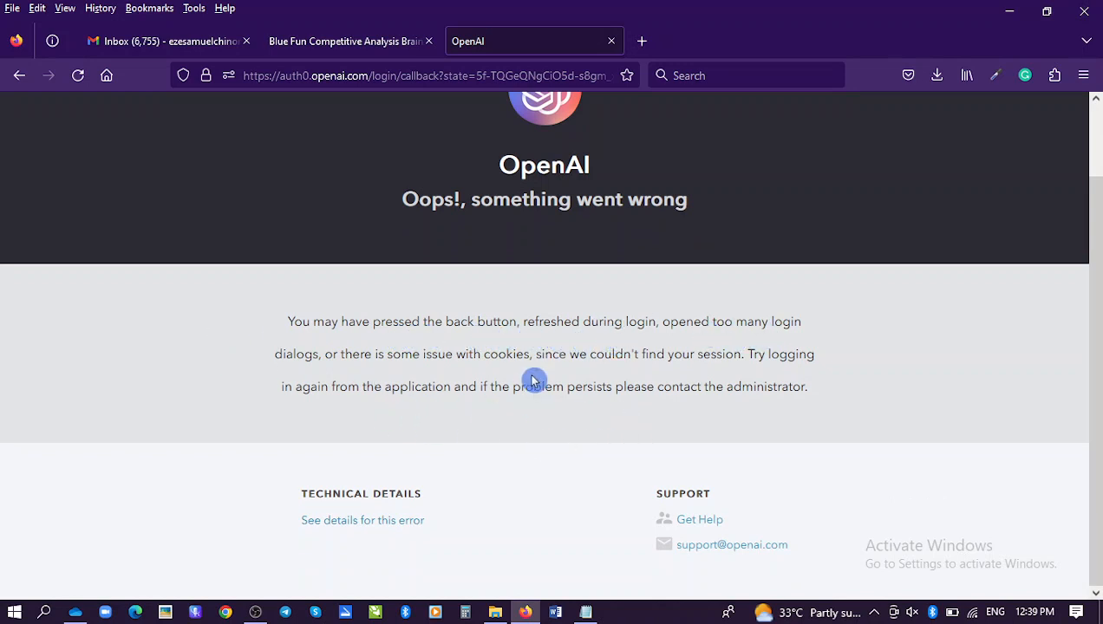
click(425, 76)
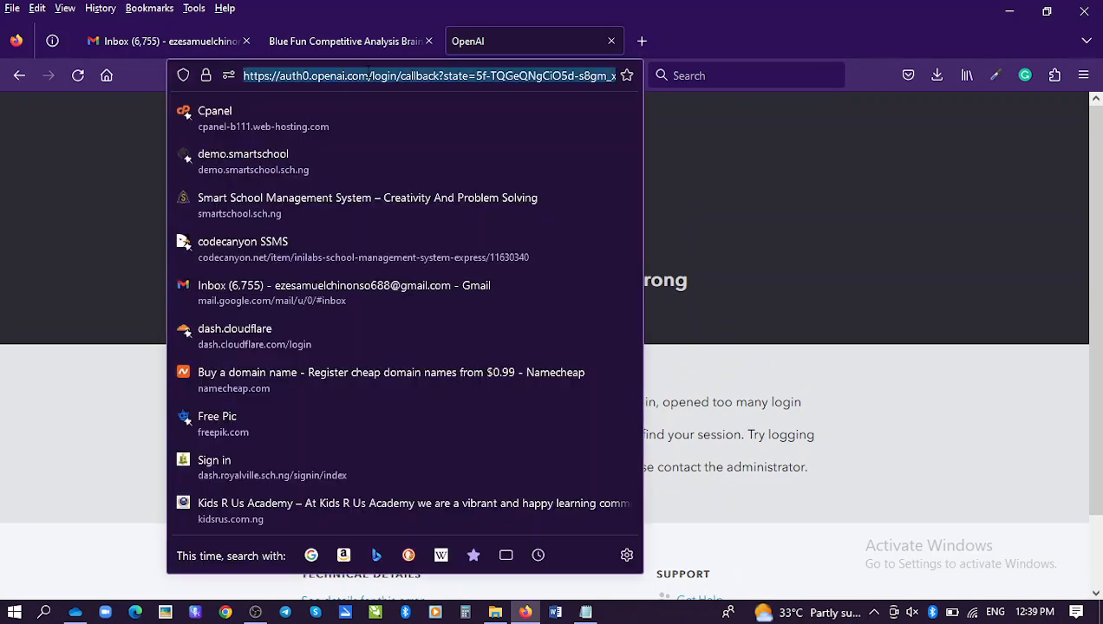
text(https://chat.openai.com/auth/login)
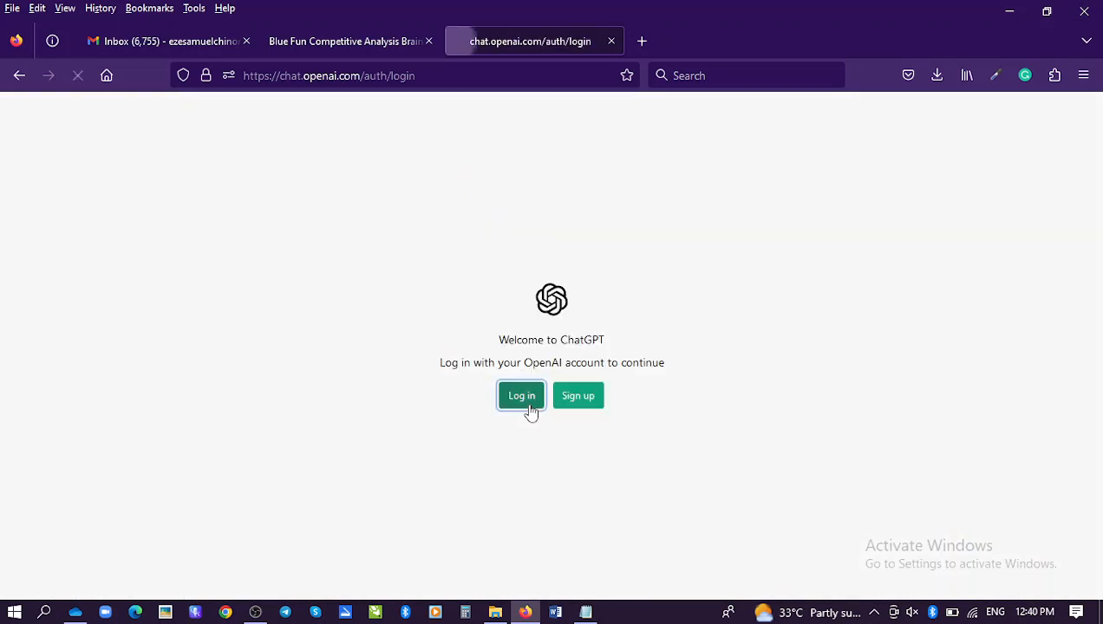
- Log in from the ChatGPT welcome page and choose 'Continue with Google'
click(520, 395)
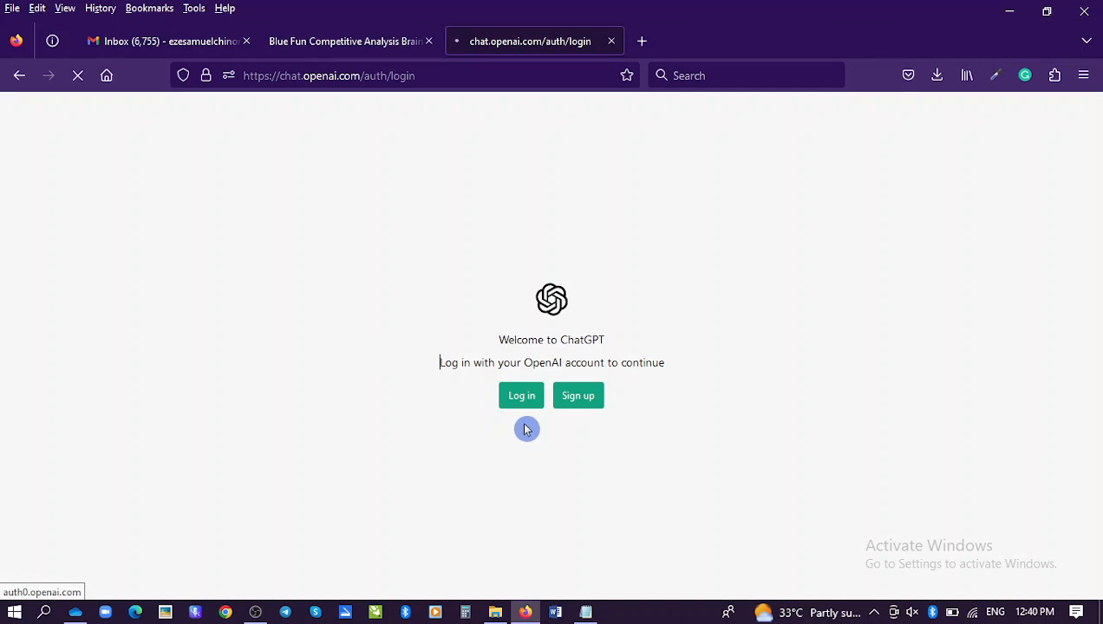
click(520, 395)
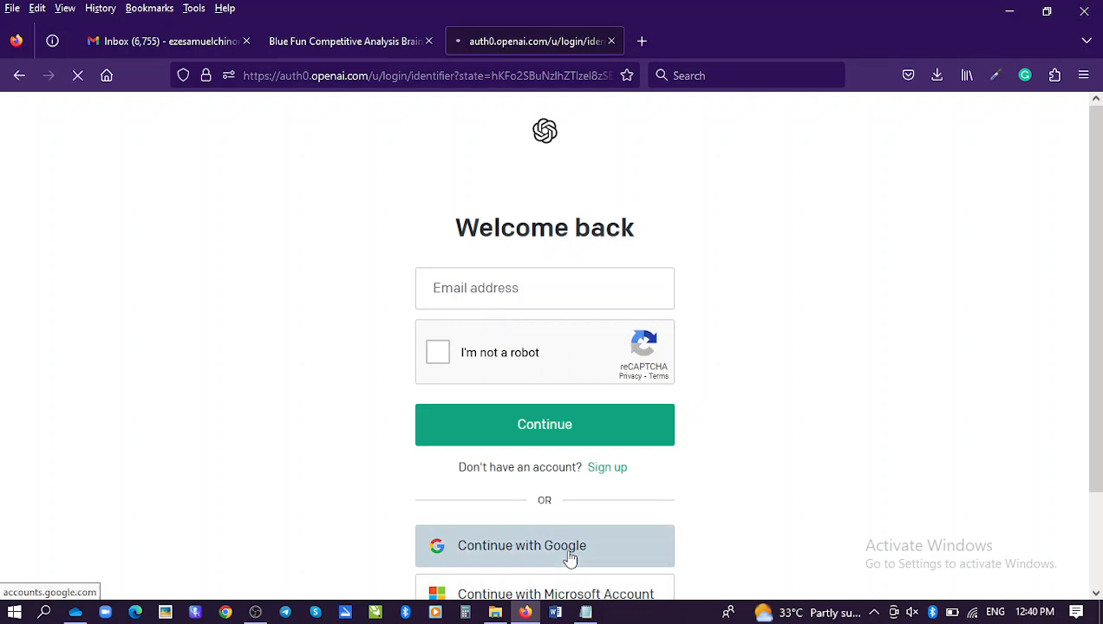
click(545, 545)
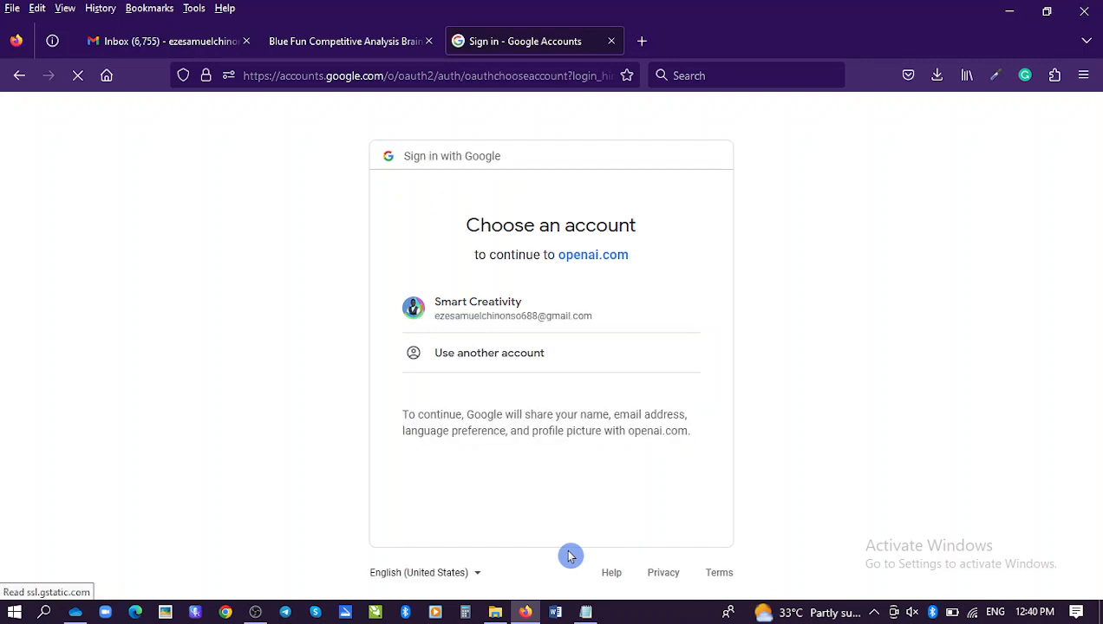
- Pick the Google account, then dismiss the research-preview and feedback onboarding notices
click(513, 308)
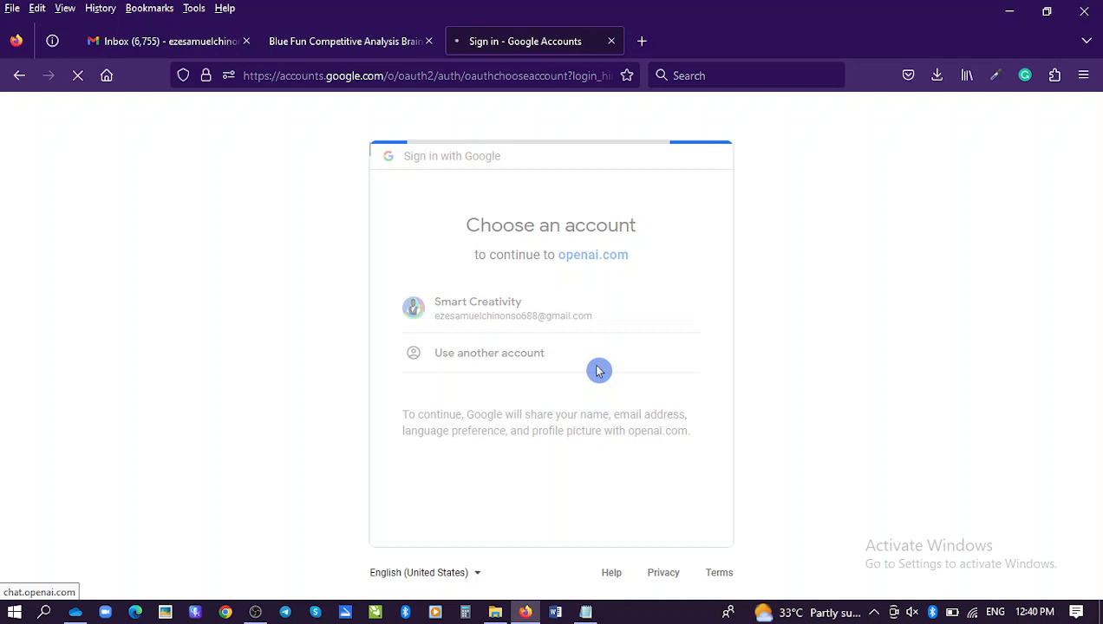
click(513, 309)
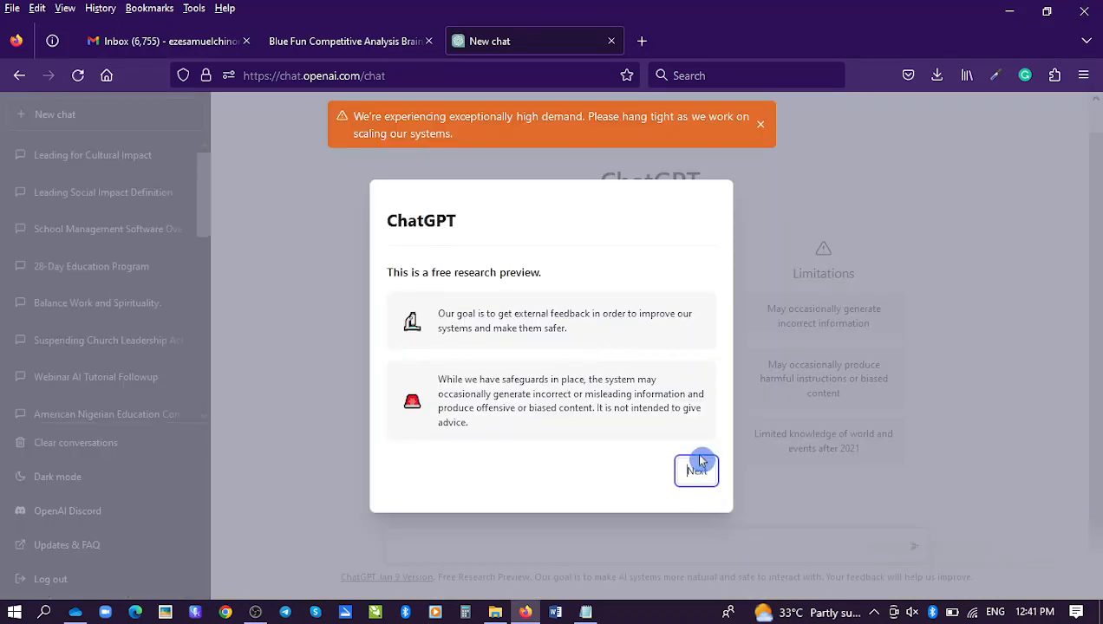
click(696, 470)
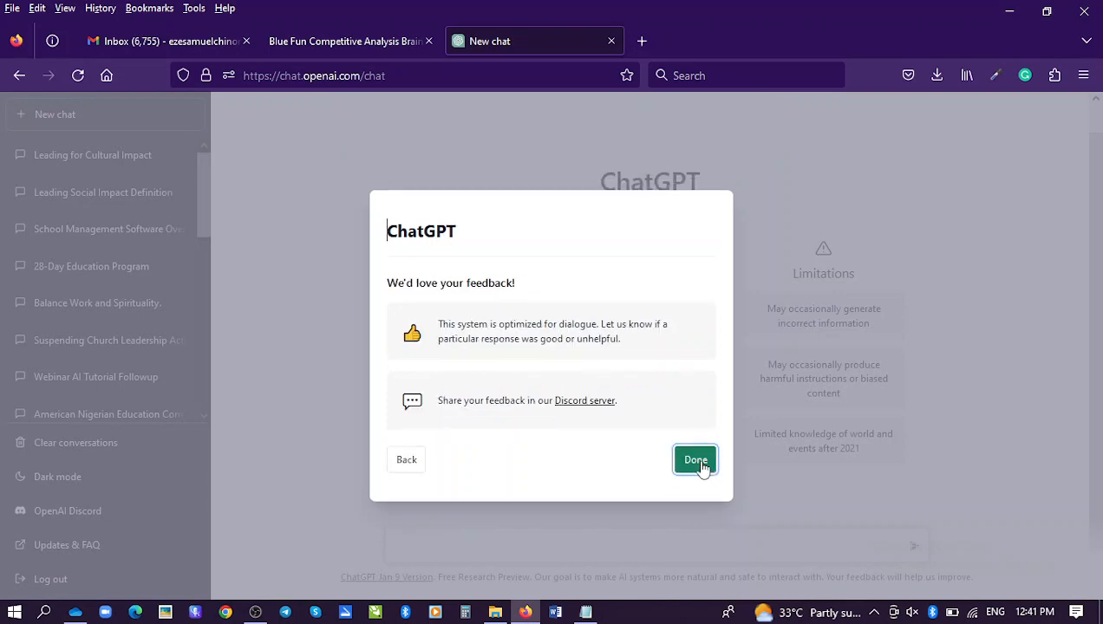
click(696, 460)
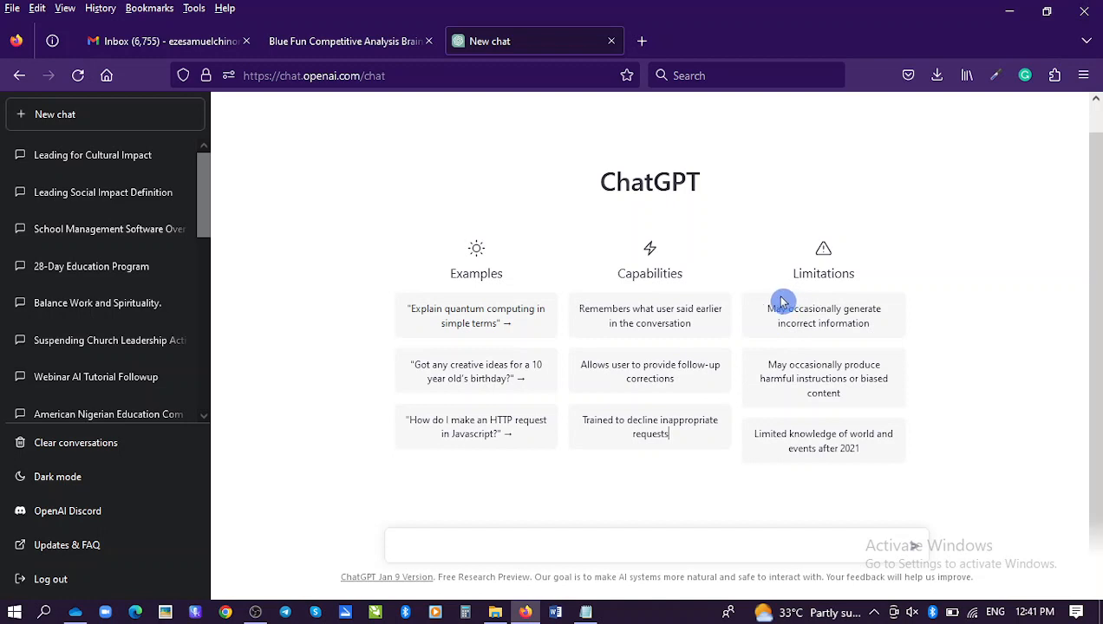
mouse_move(449, 462)
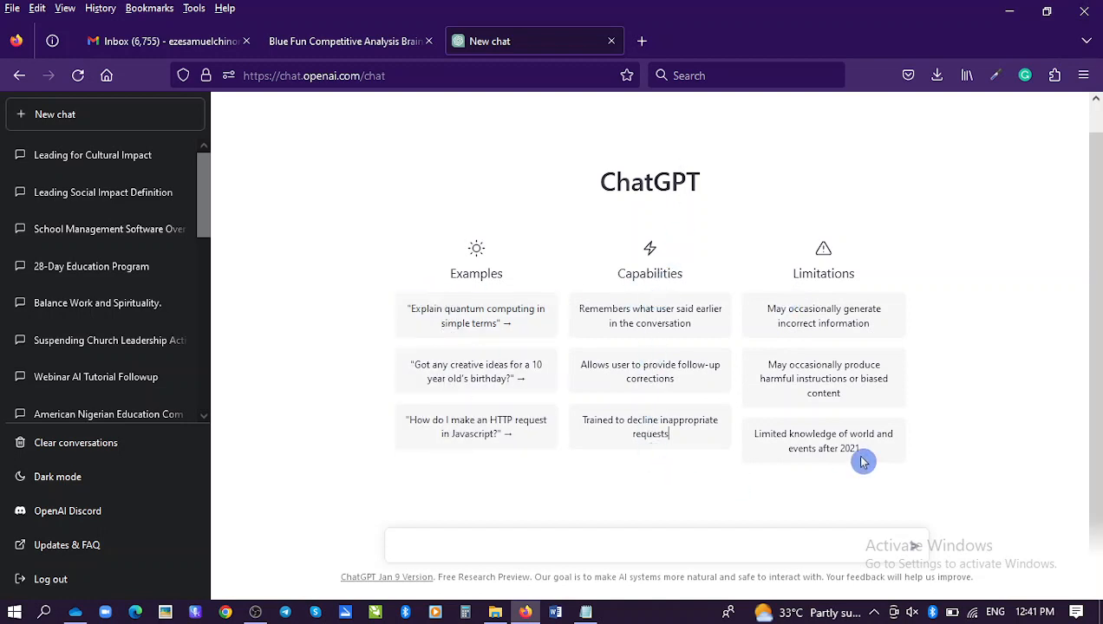
mouse_move(815, 340)
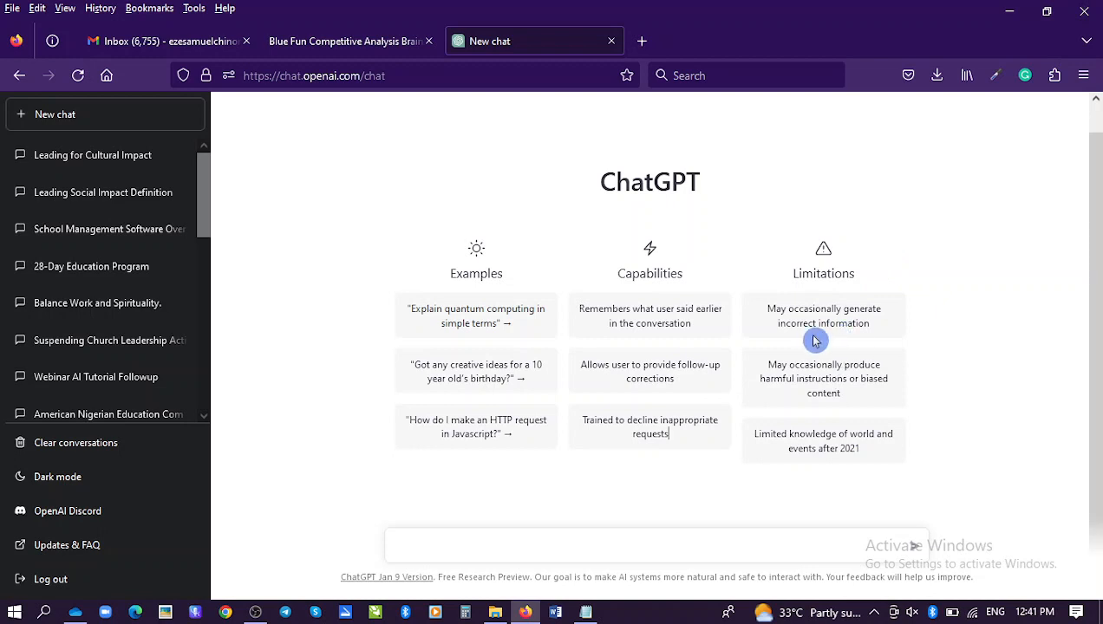
mouse_move(842, 328)
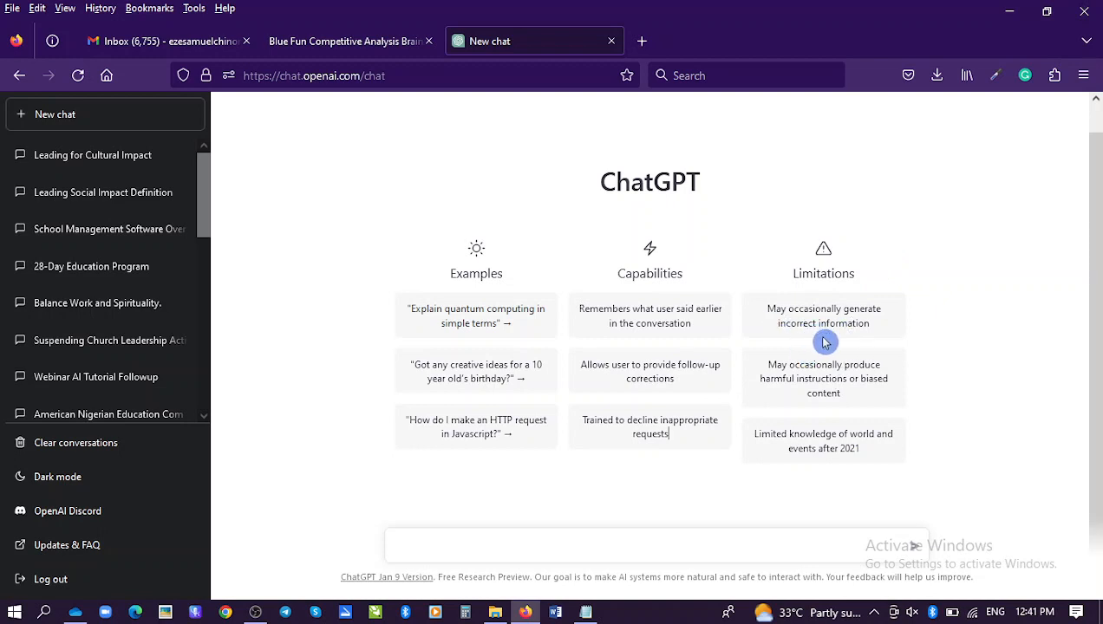
mouse_move(812, 419)
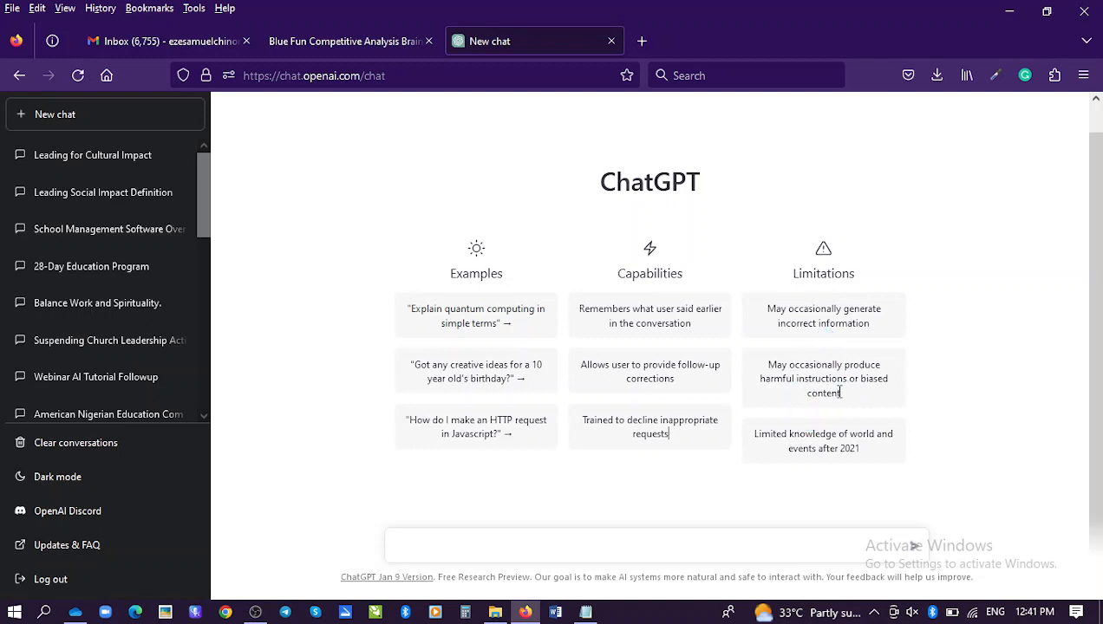
mouse_move(832, 397)
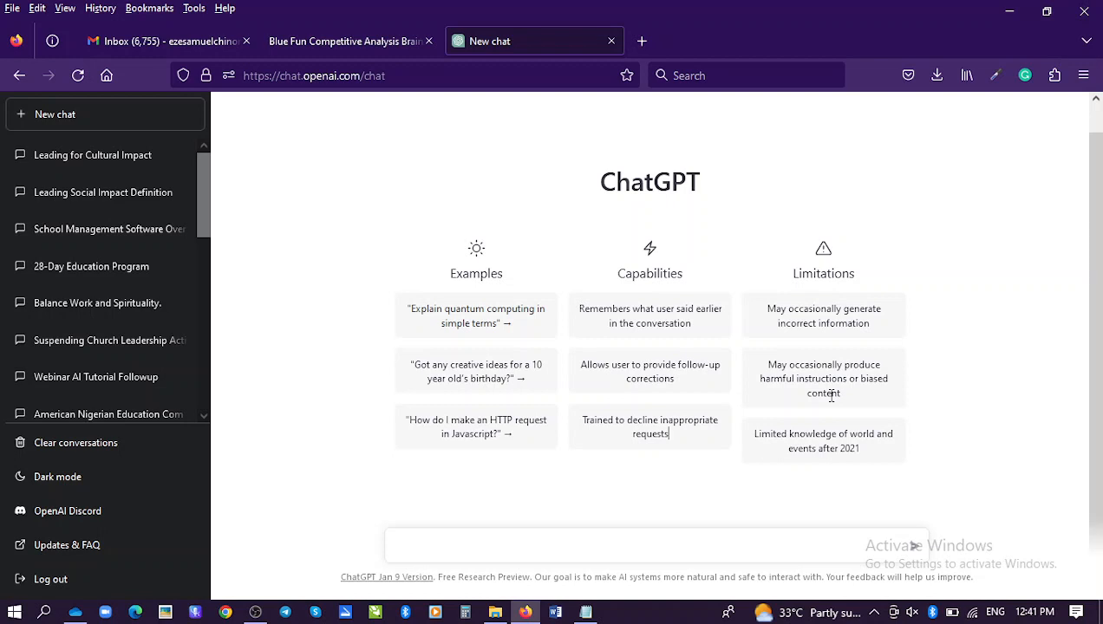
mouse_move(809, 437)
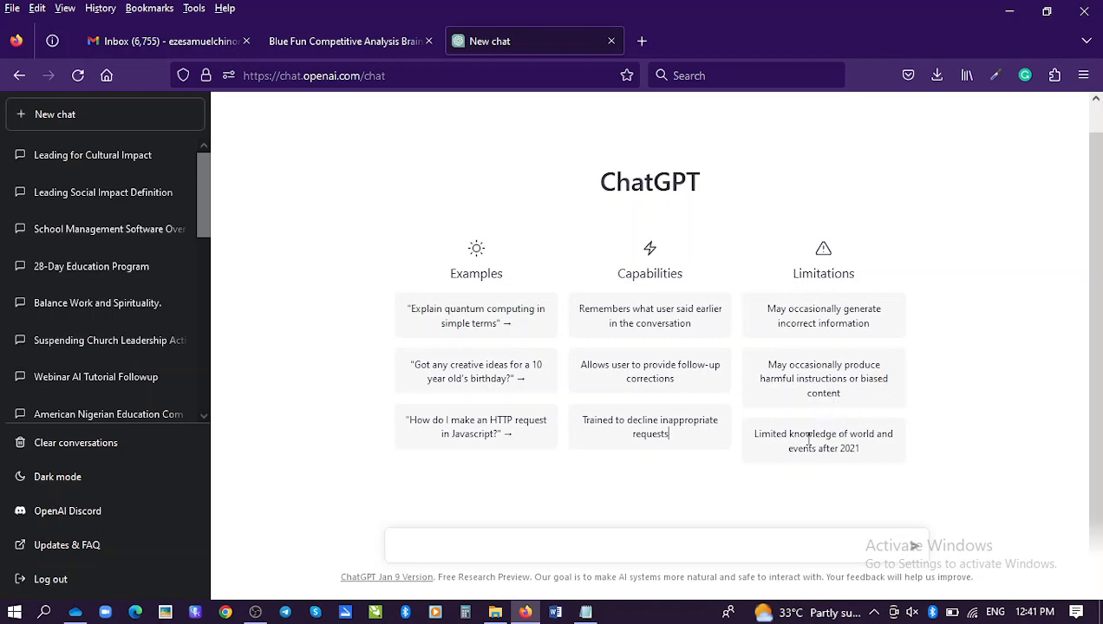
click(787, 454)
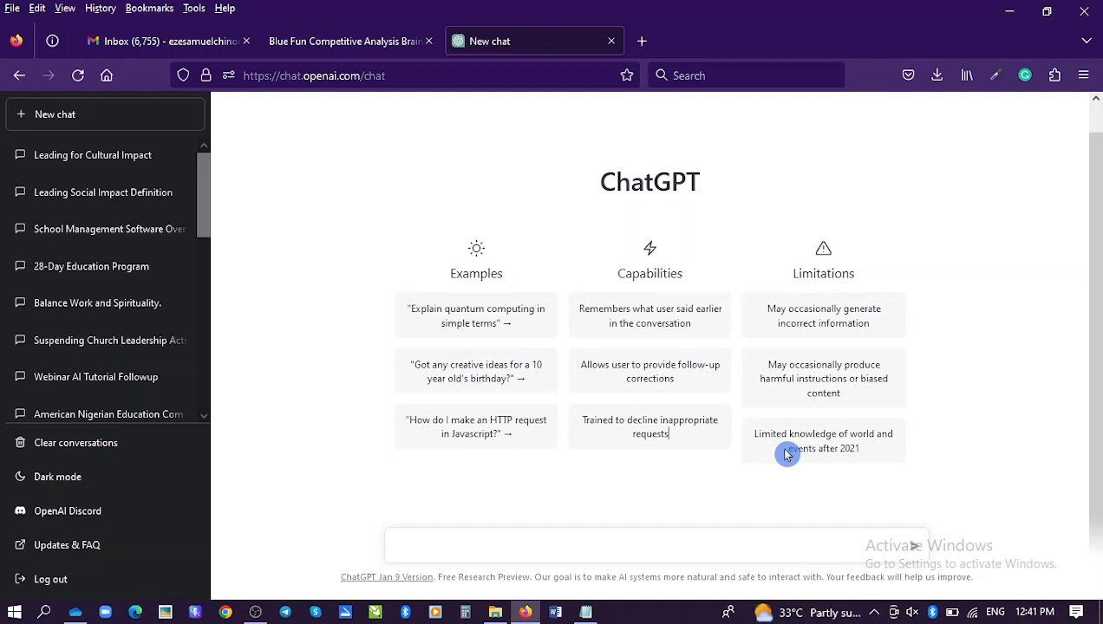
mouse_move(902, 417)
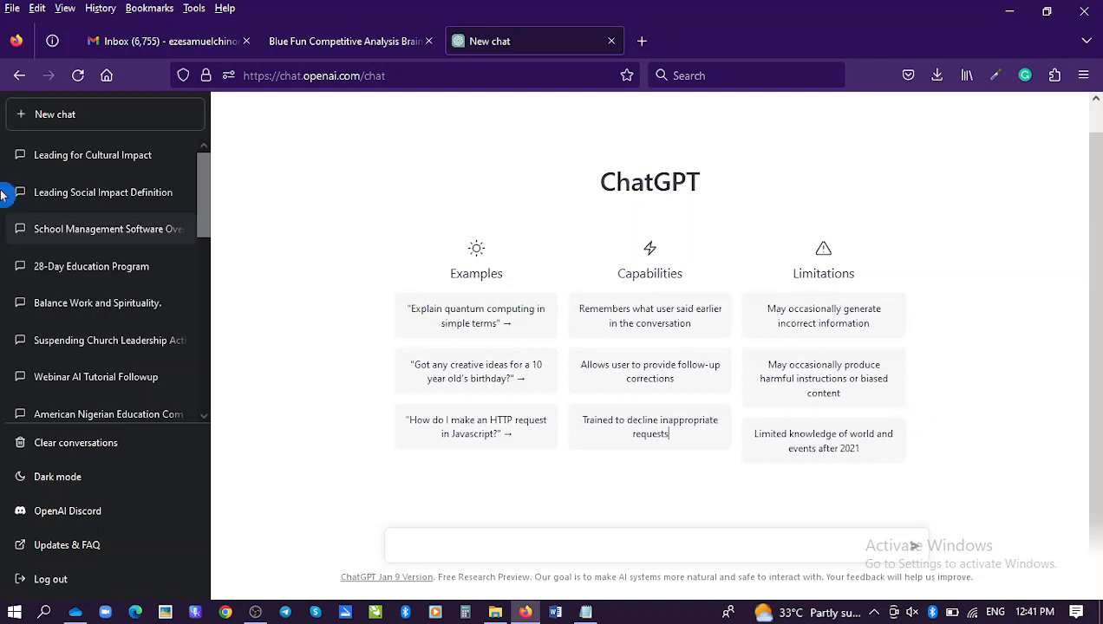
mouse_move(93, 302)
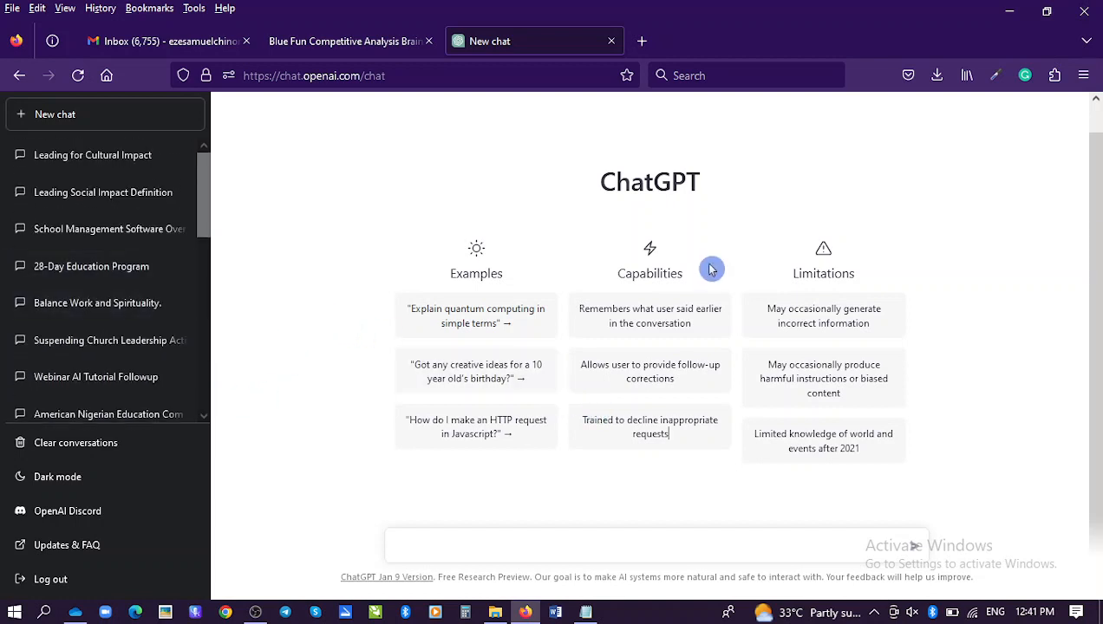
mouse_move(707, 304)
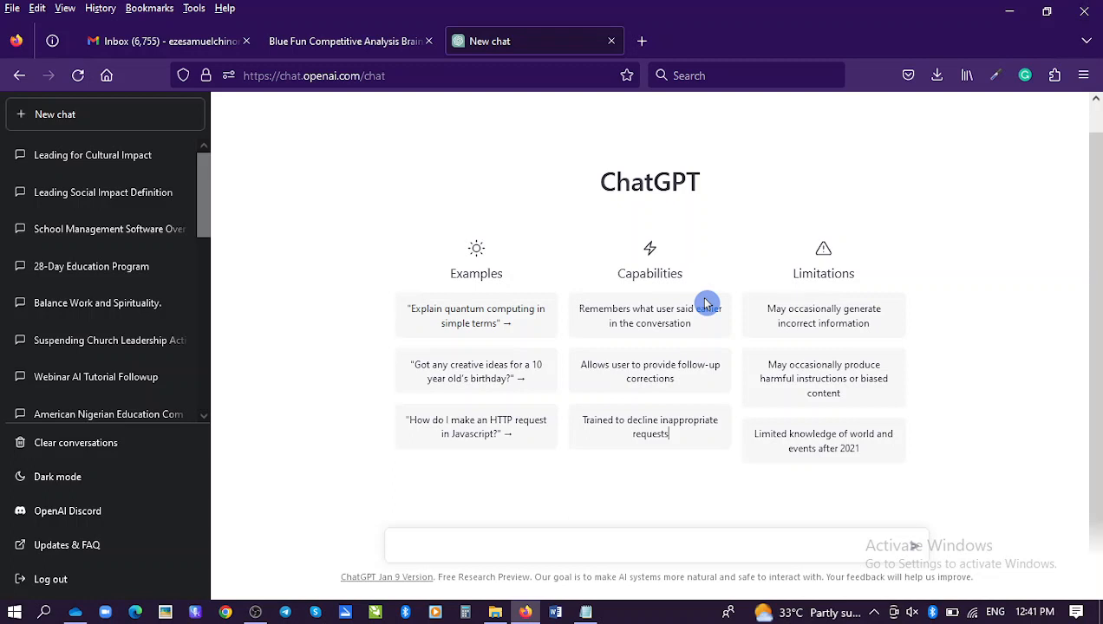